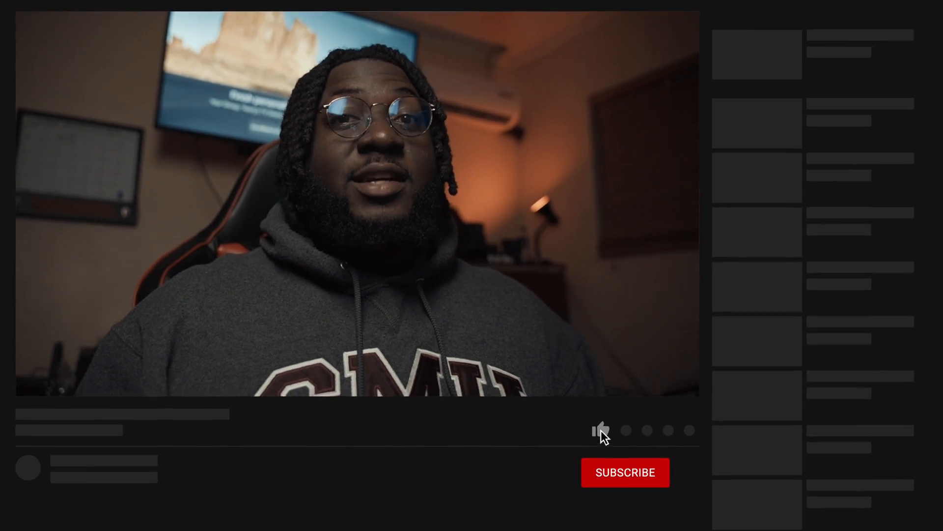
# Step: Select the slow-motion clip in the Tamron project timeline with the Video Inspector showing
pyautogui.click(625, 472)
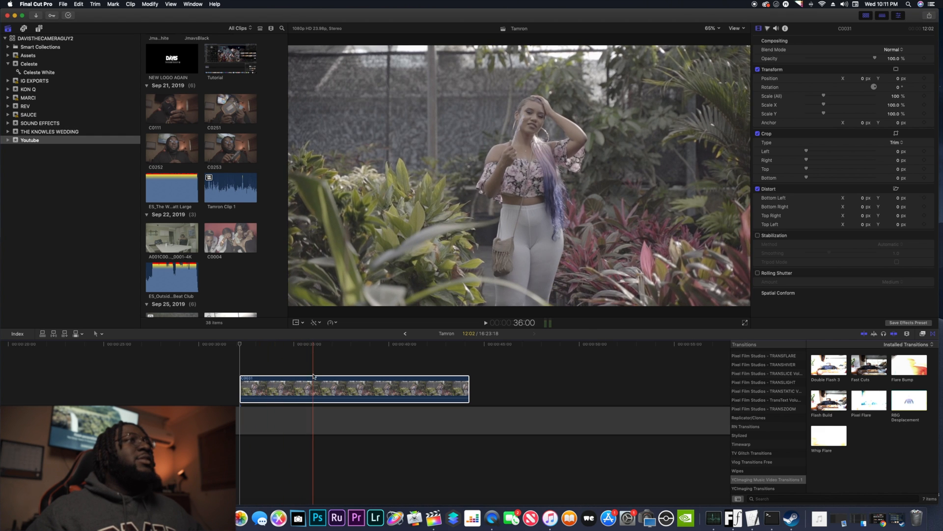
pyautogui.click(293, 367)
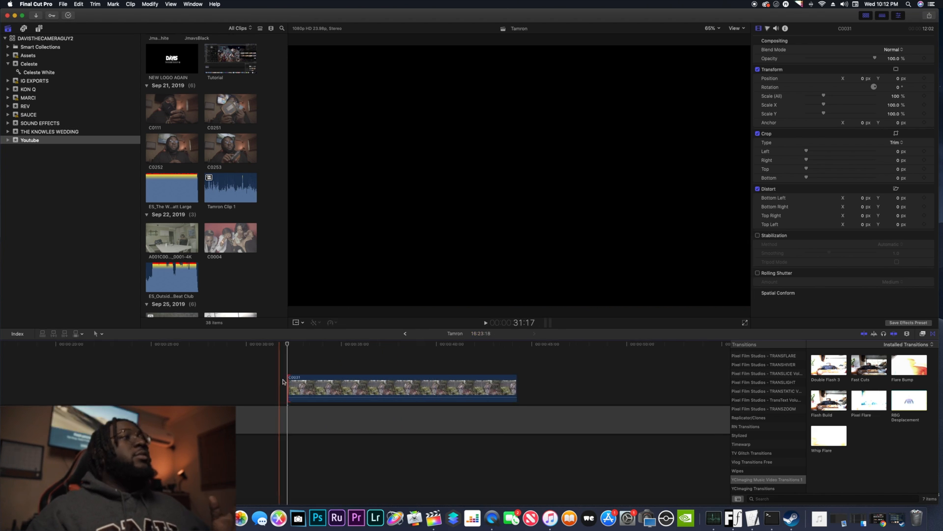
# Step: Add a 100% Scale keyframe at the clip's first frame
pyautogui.click(295, 385)
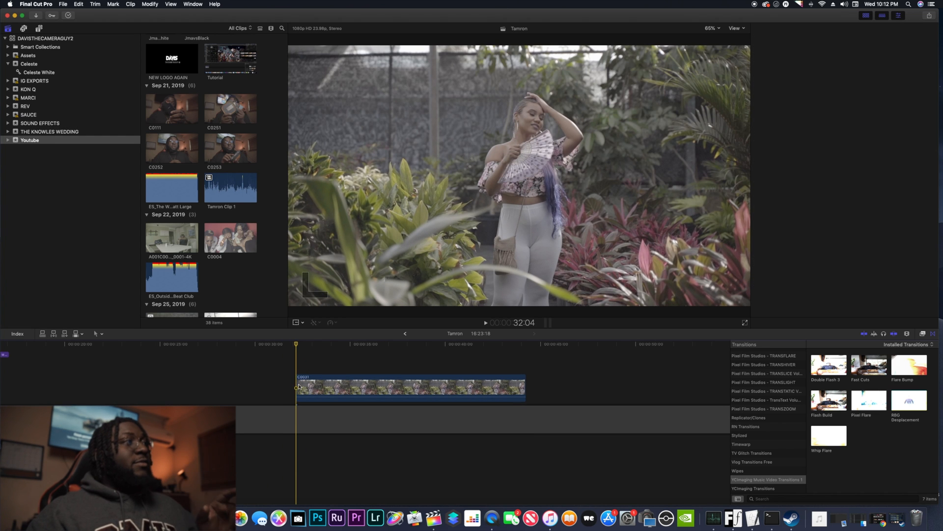
pyautogui.click(298, 385)
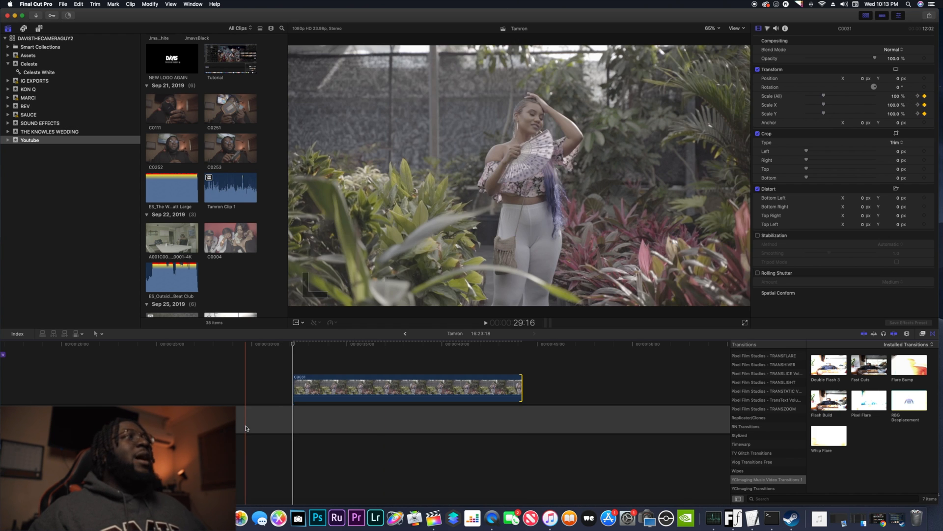
pyautogui.click(485, 323)
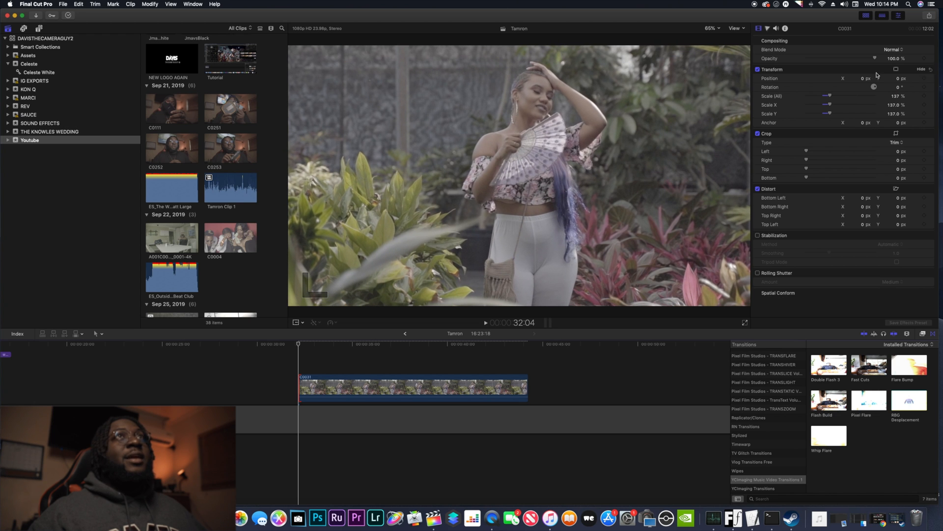
# Step: Raise Scale to 137% and keyframe Position X at 343.6 px for the clip's start
pyautogui.click(857, 79)
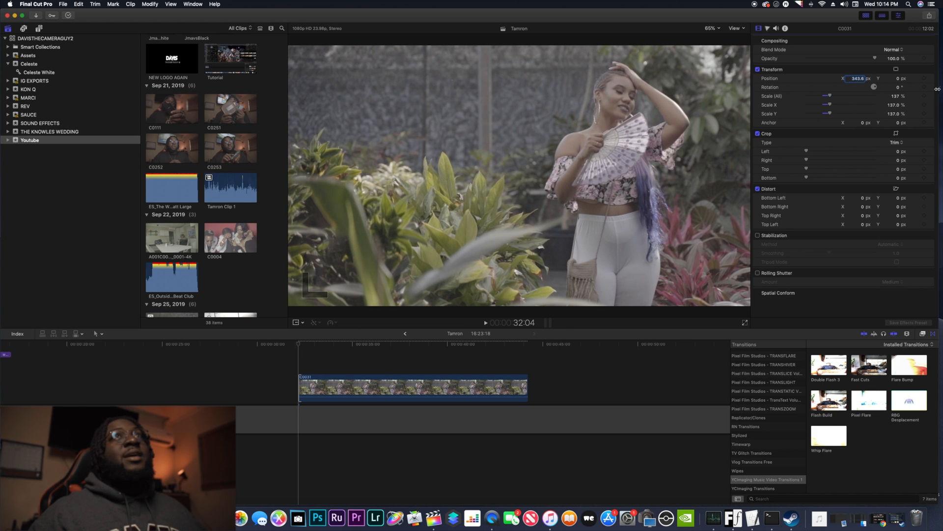
pyautogui.click(924, 78)
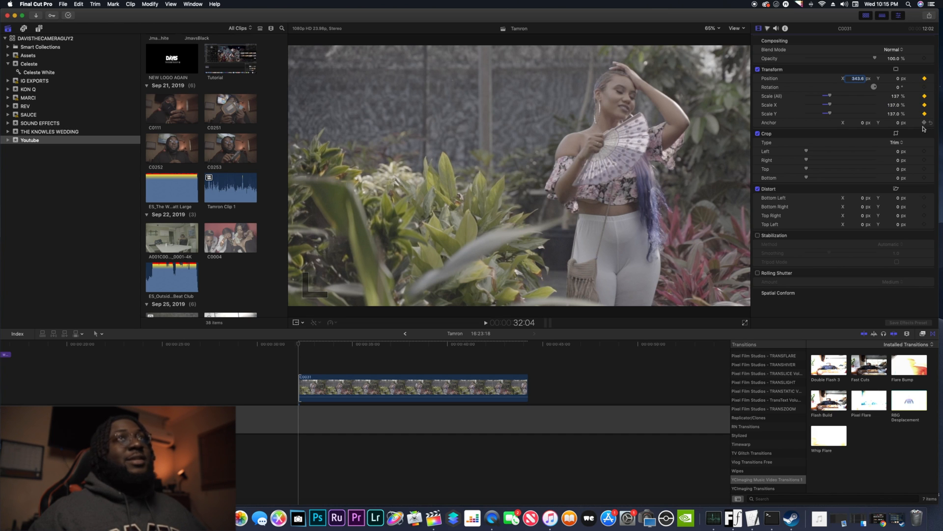
pyautogui.click(410, 344)
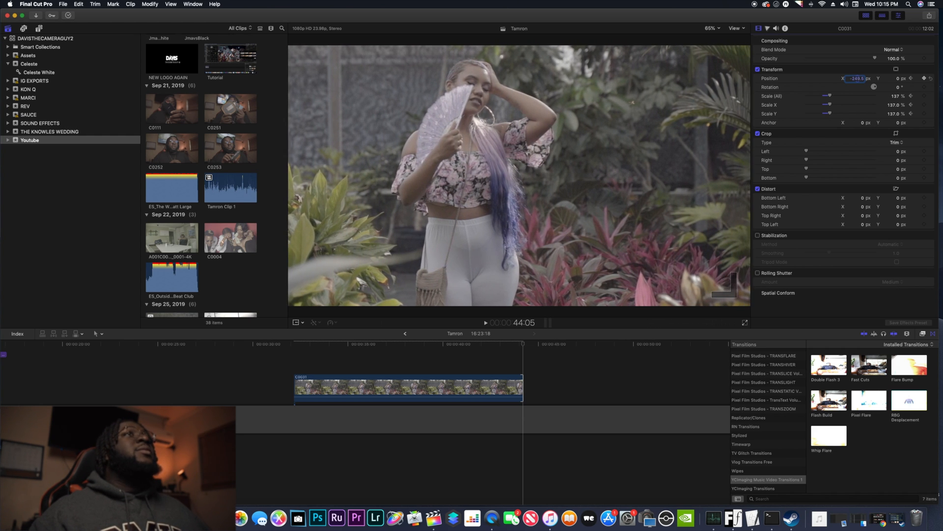
# Step: Keyframe the end X position and play back the punch-in with its horizontal pan
pyautogui.click(910, 79)
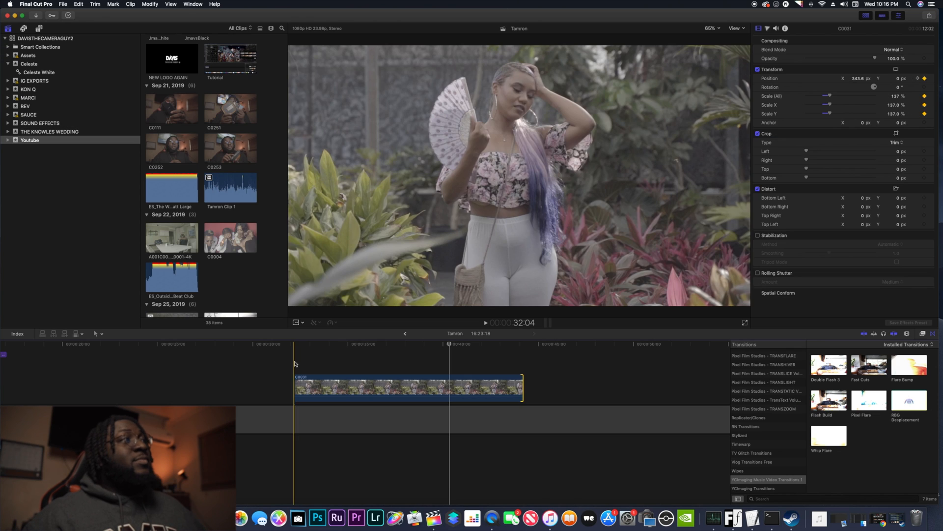
pyautogui.press('space')
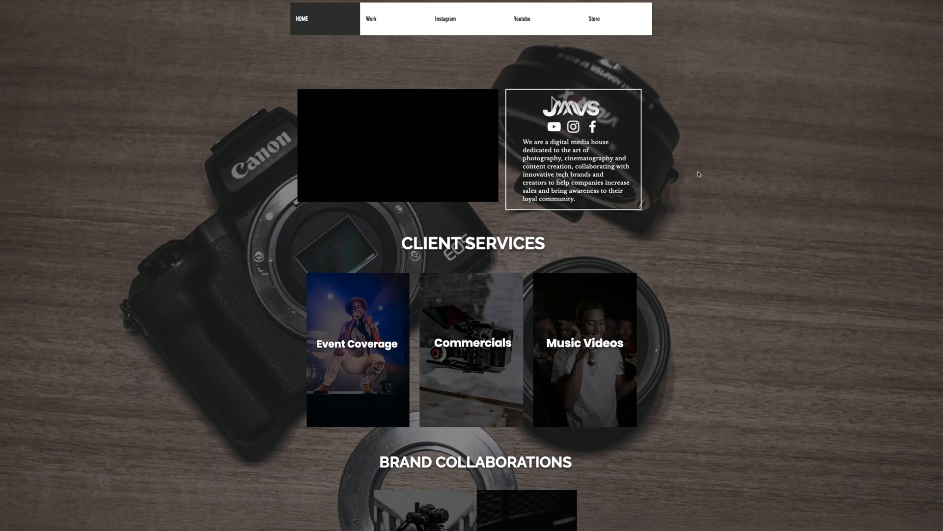
# Step: Browse the JMAV home page, tutorials page and store listing presets, LUTs and plugins
pyautogui.scroll(-3)
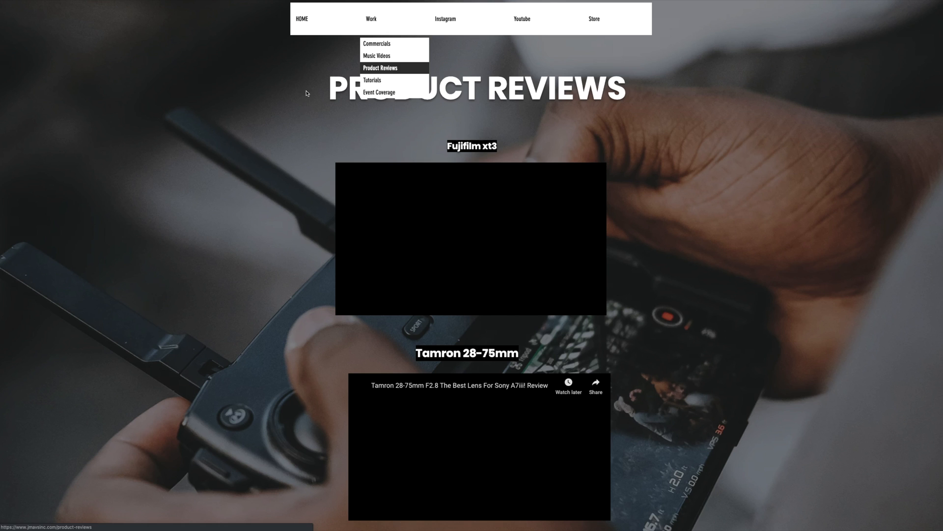
pyautogui.scroll(-3)
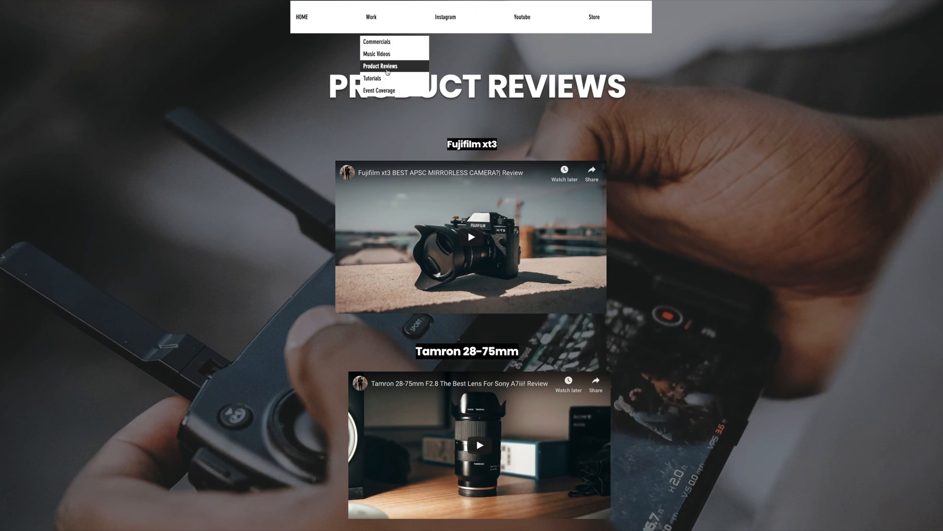
pyautogui.click(371, 78)
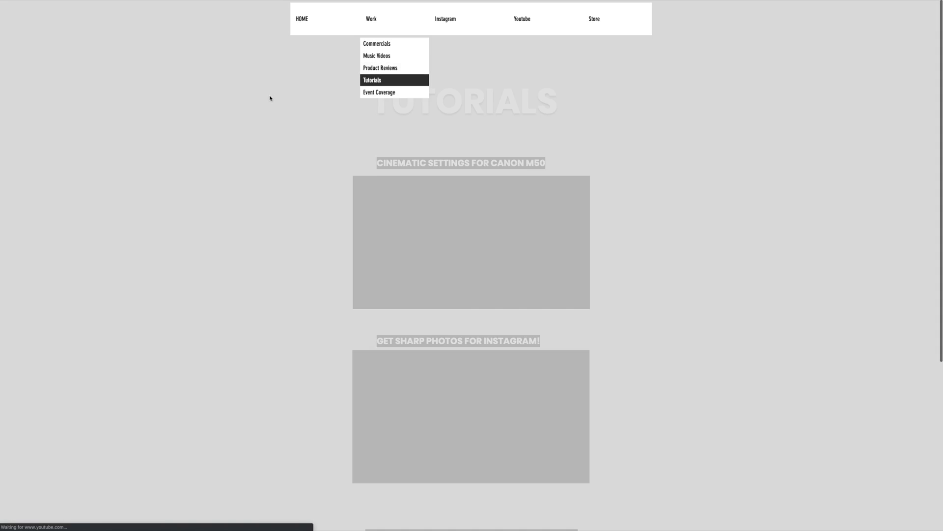
pyautogui.click(594, 18)
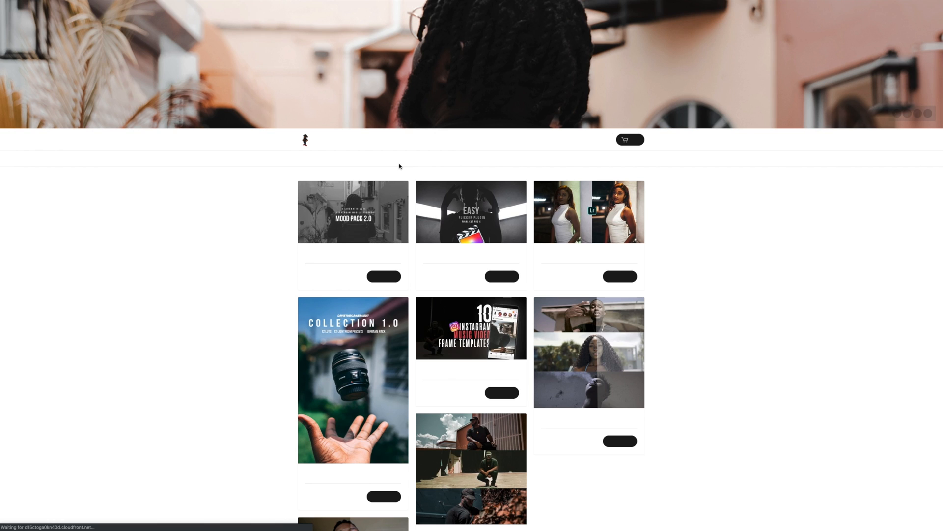
pyautogui.scroll(-3)
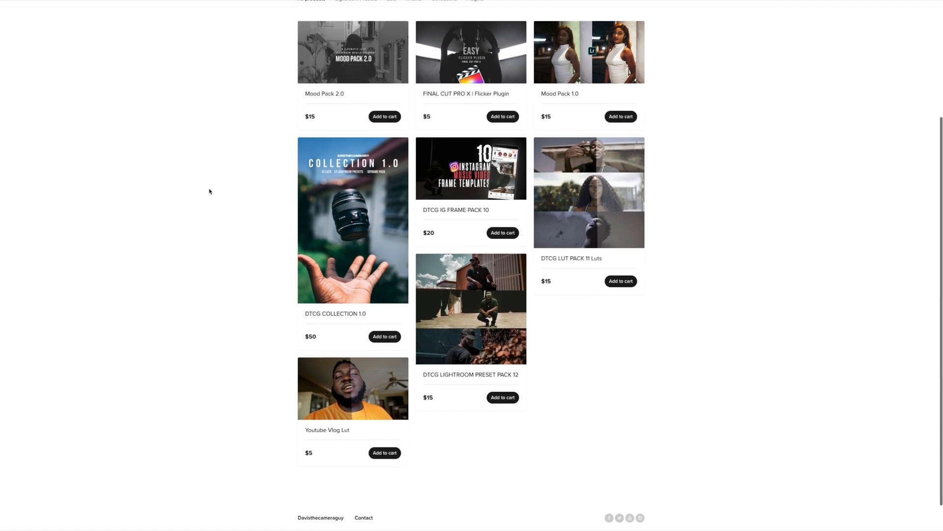
pyautogui.scroll(3)
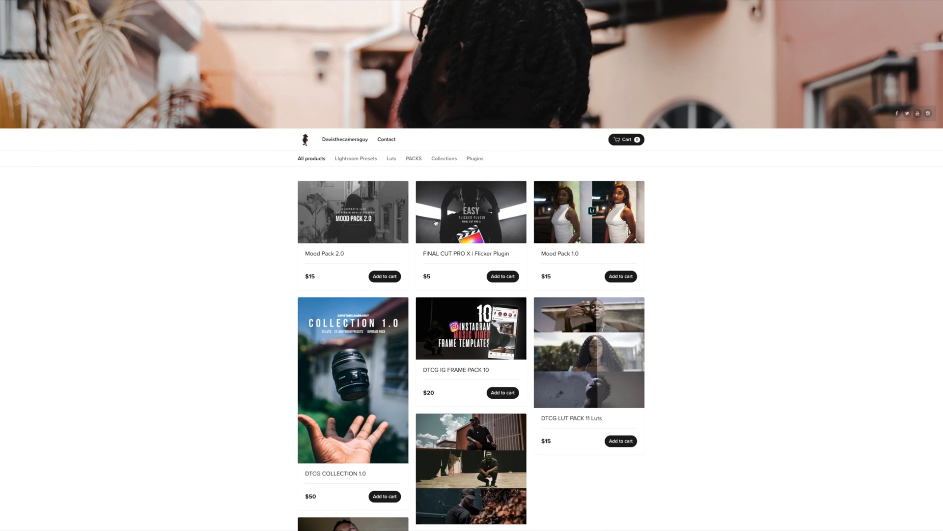